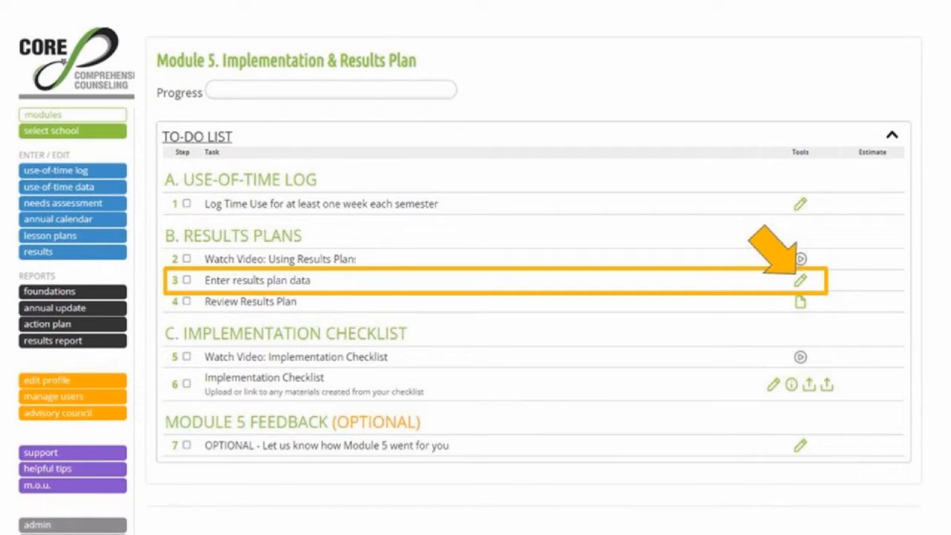
- Open 'Enter results plan data' (step 3) from the Module 5 to-do list
click(800, 280)
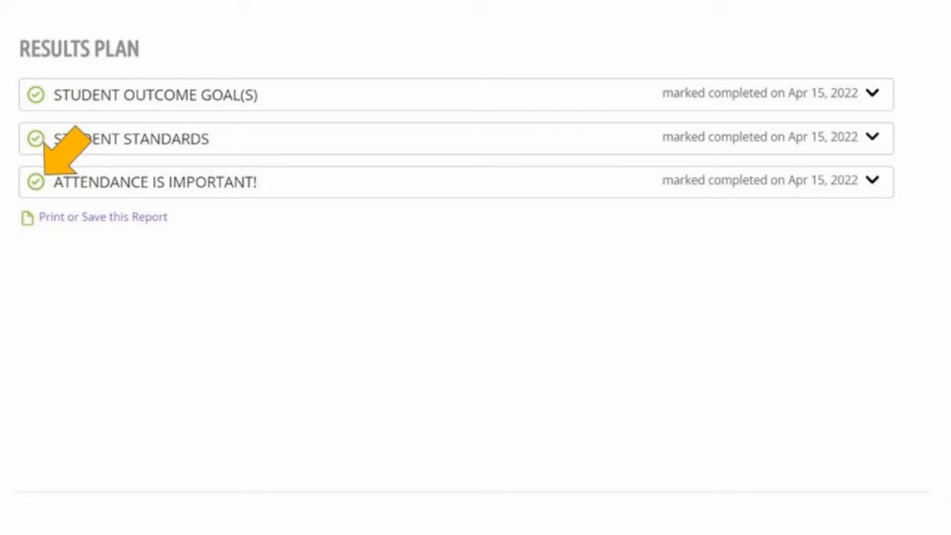
mouse_move(71, 56)
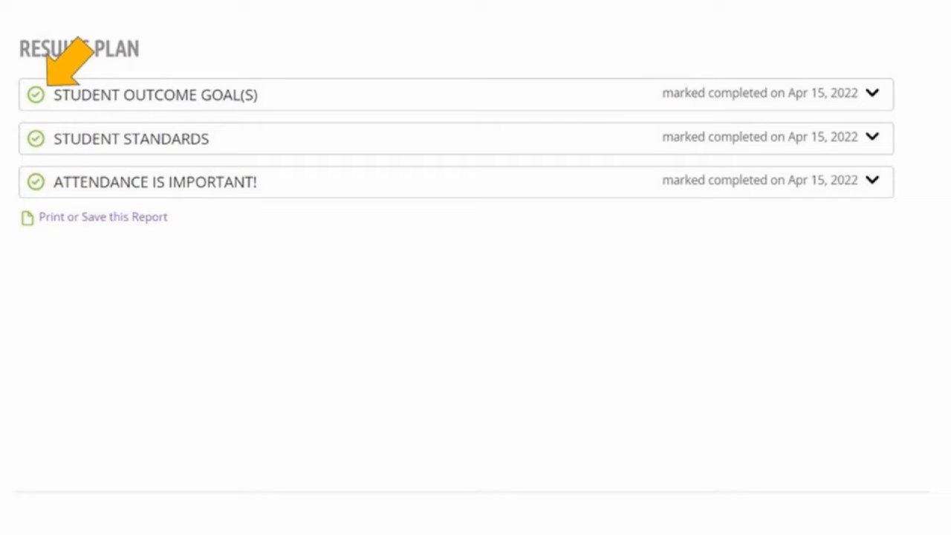
- Record actual data of 7 for the student outcome goal and mark it complete
click(154, 94)
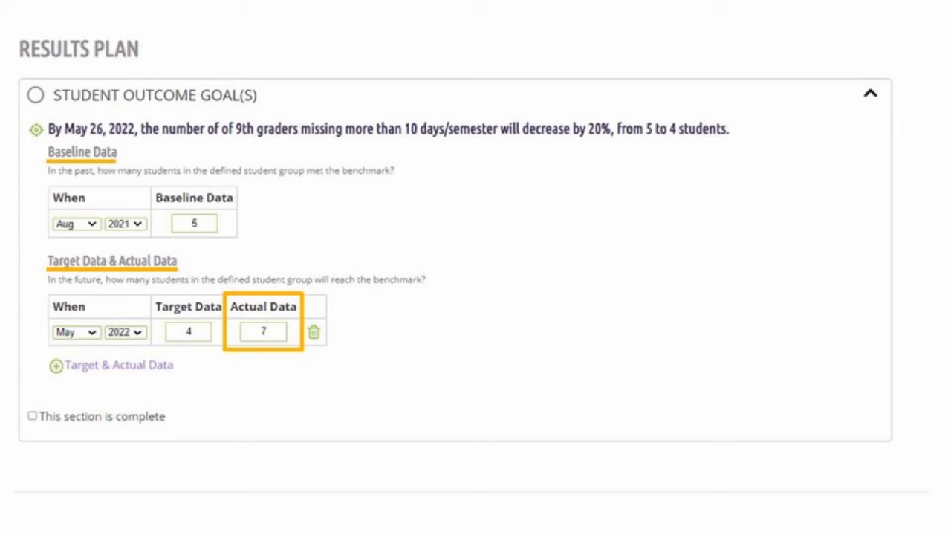
click(33, 416)
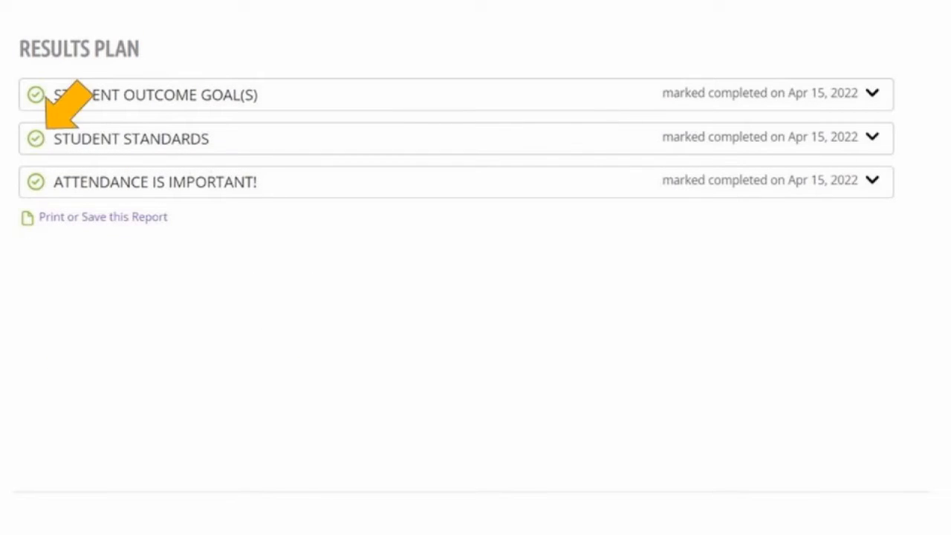
- Enter 65% and 90% follow-up average scores for student standards and mark complete
click(130, 138)
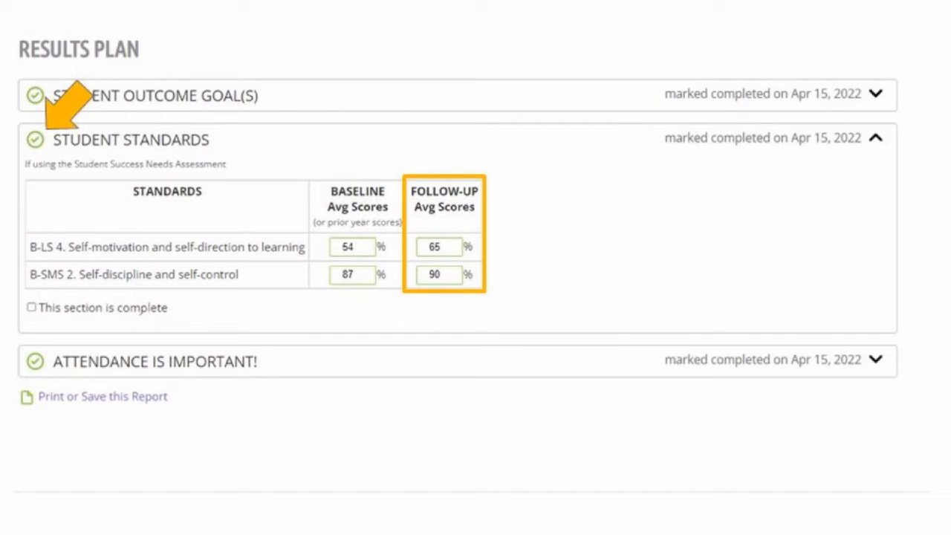
click(31, 307)
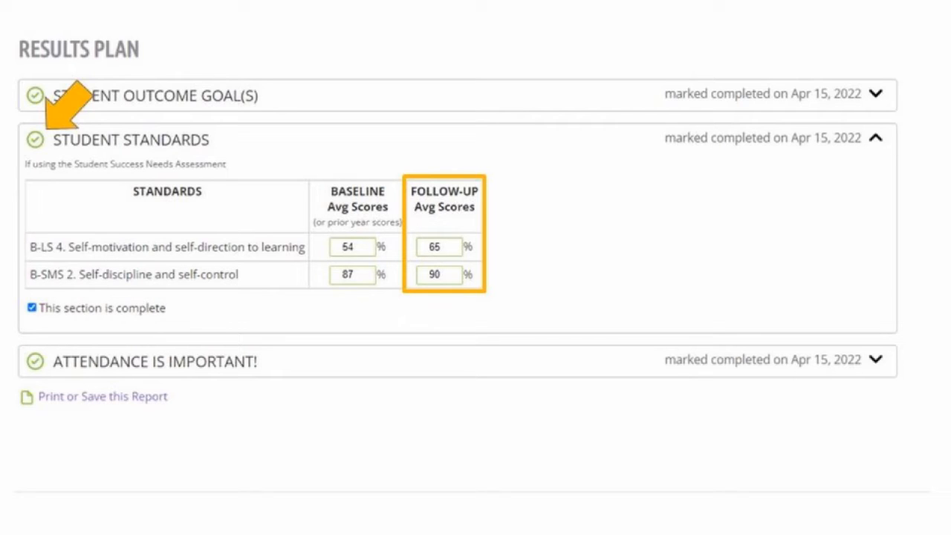
click(874, 138)
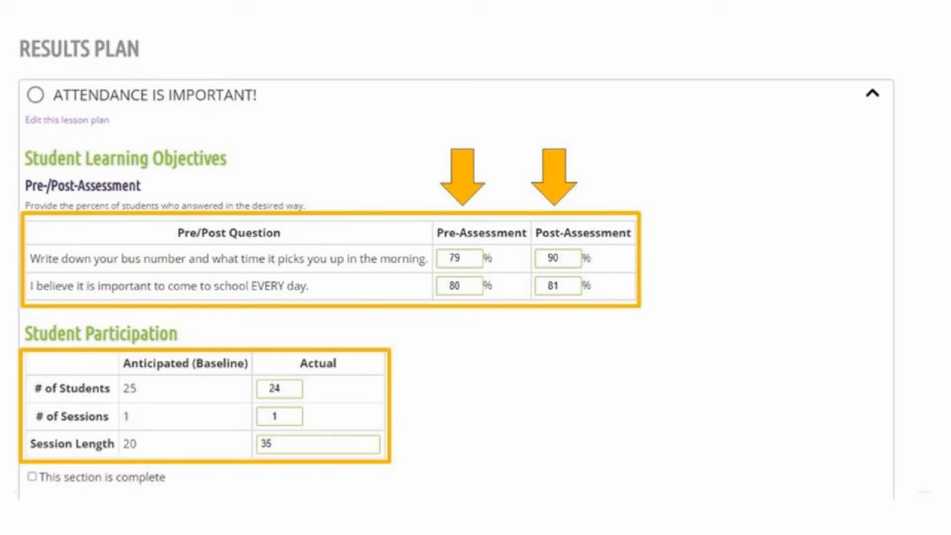
- Tick the ATTENDANCE IS IMPORTANT! lesson plan section as complete
click(32, 476)
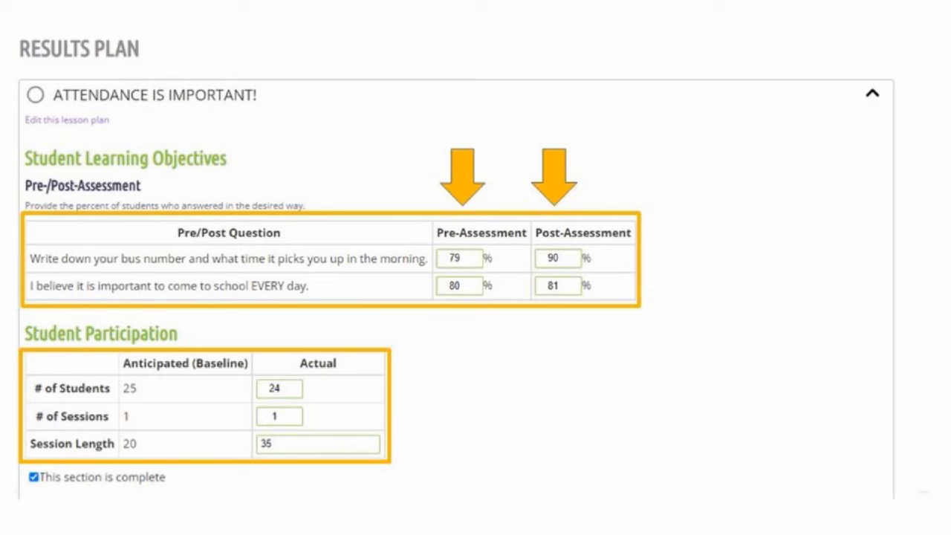